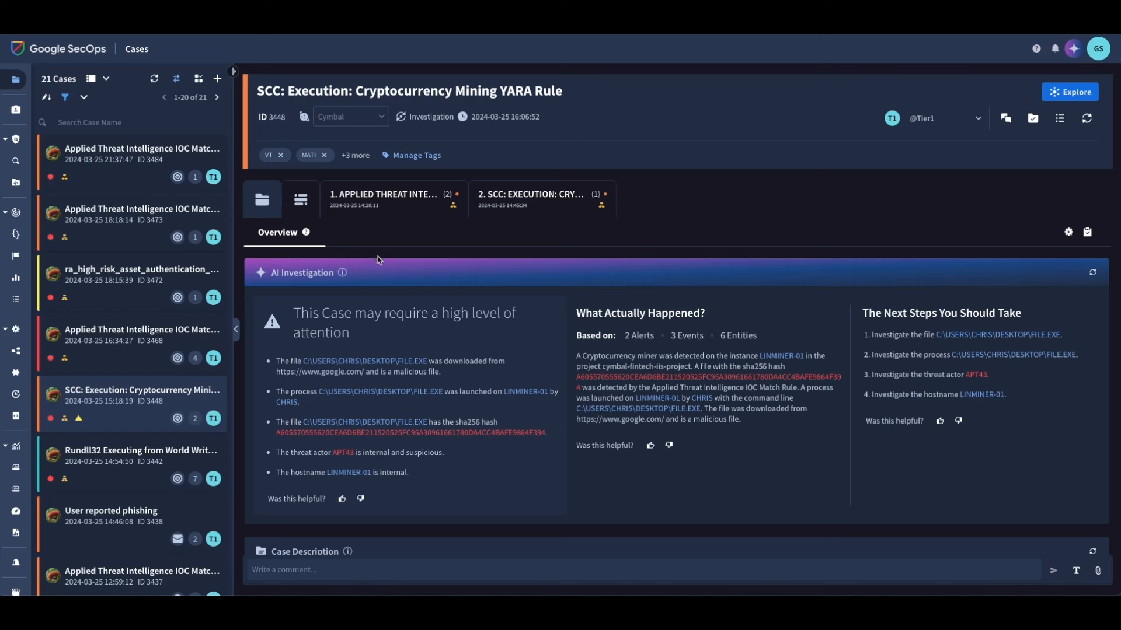
mouse_move(384, 271)
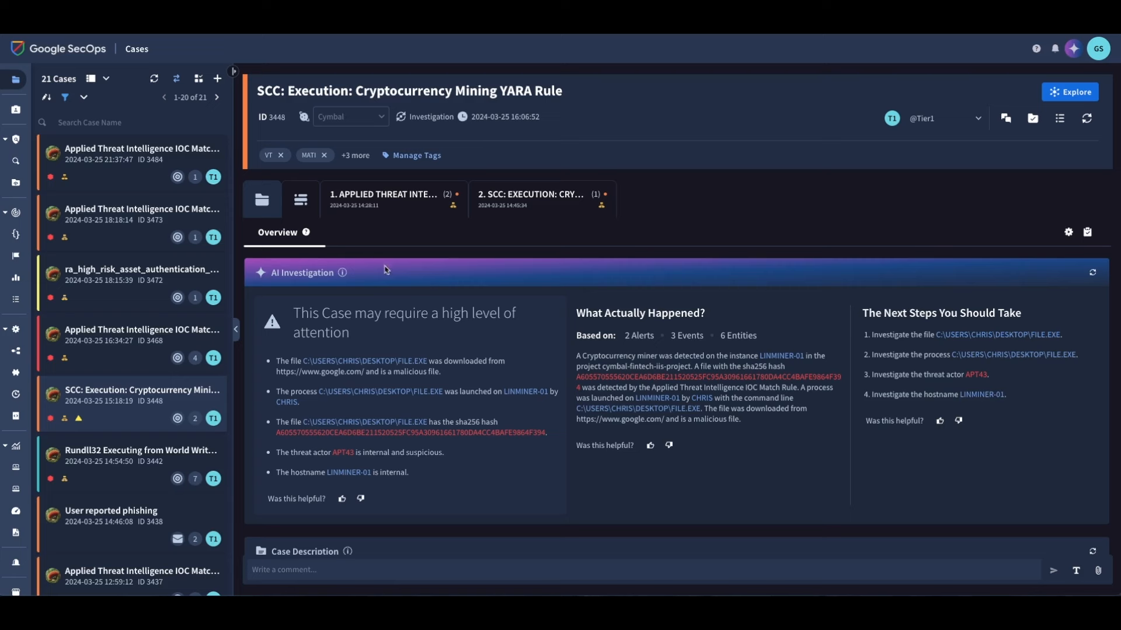
mouse_move(392, 286)
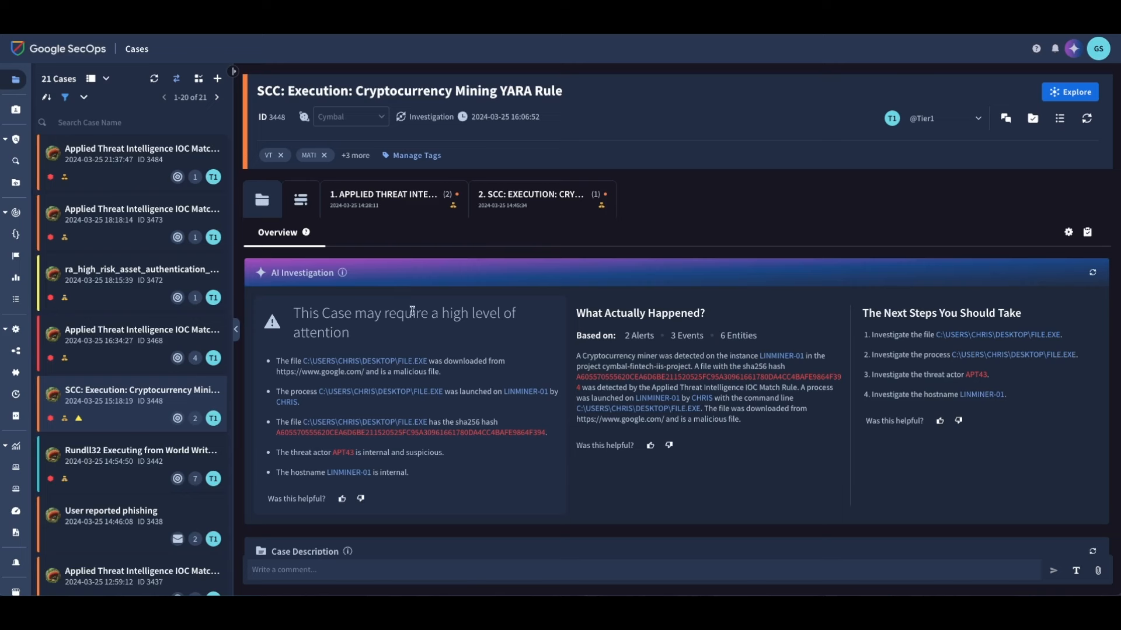
mouse_move(322, 292)
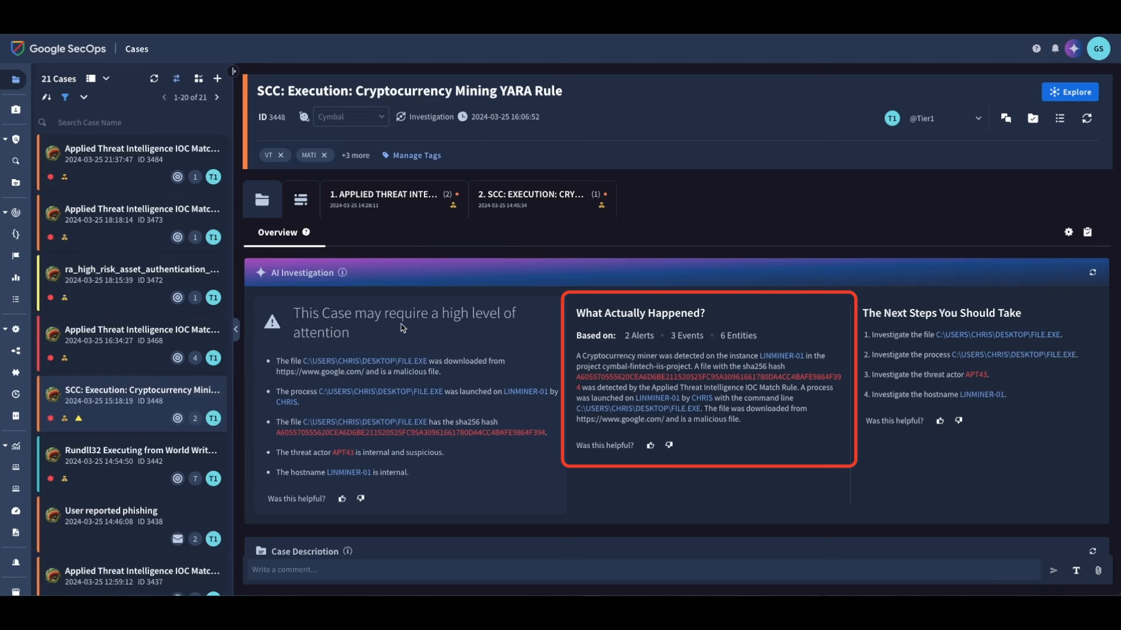
mouse_move(303, 313)
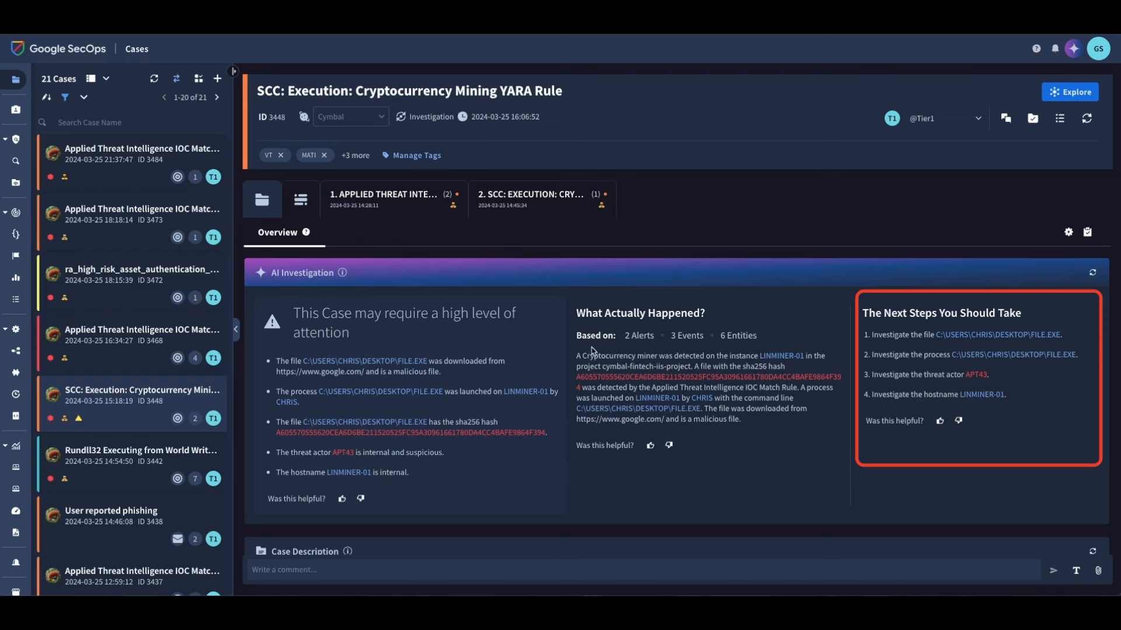
mouse_move(590, 350)
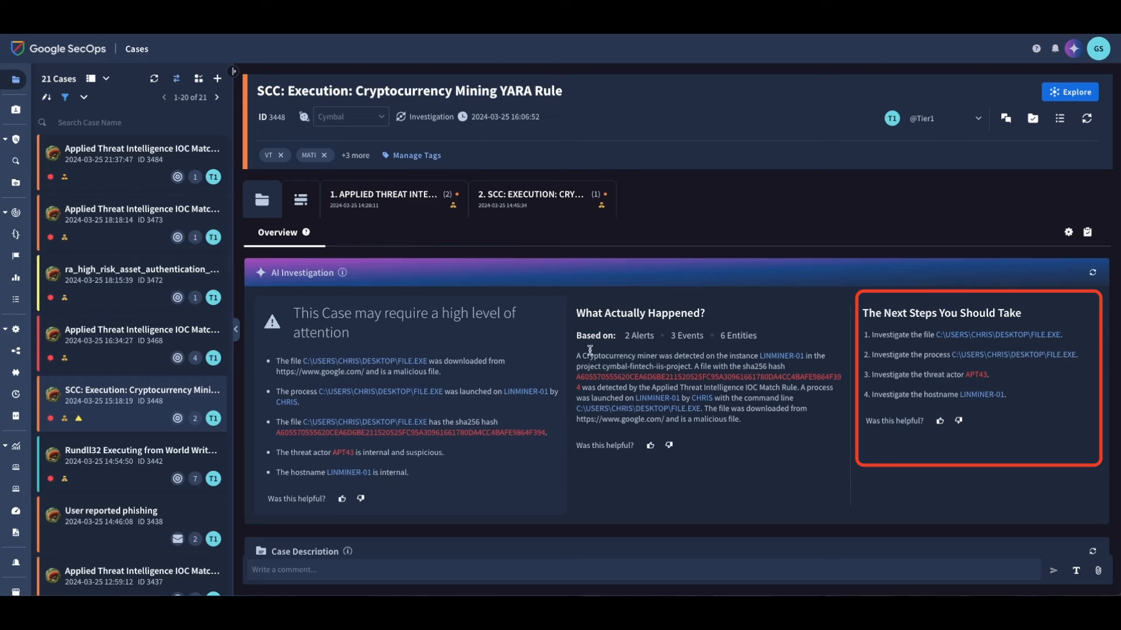